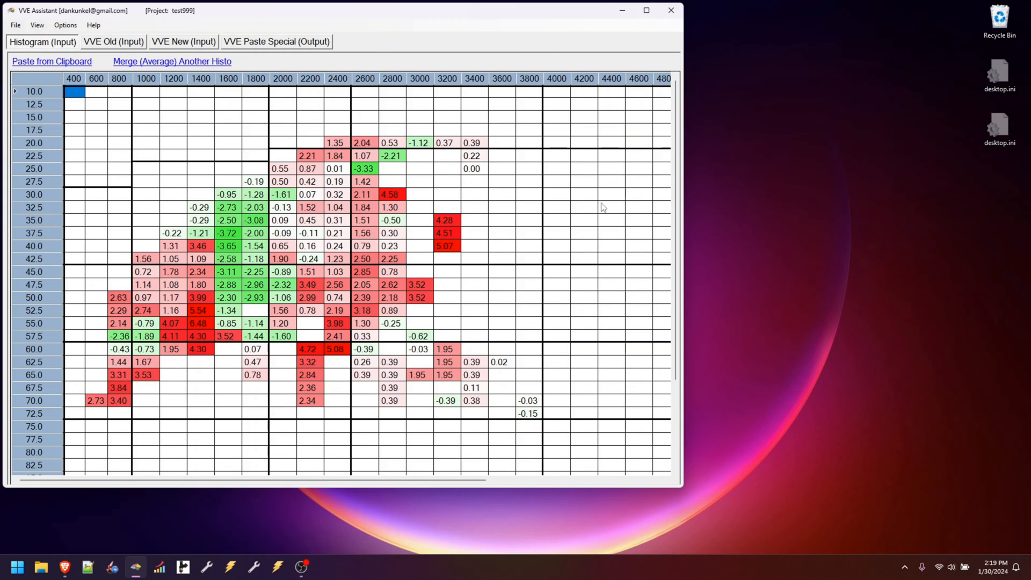
mouse_move(539, 293)
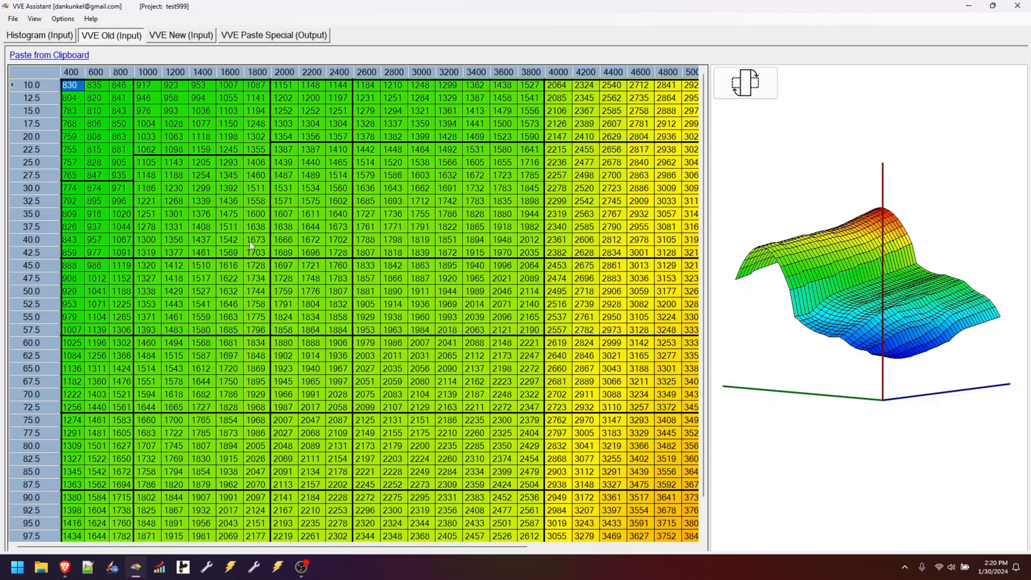
mouse_move(332, 213)
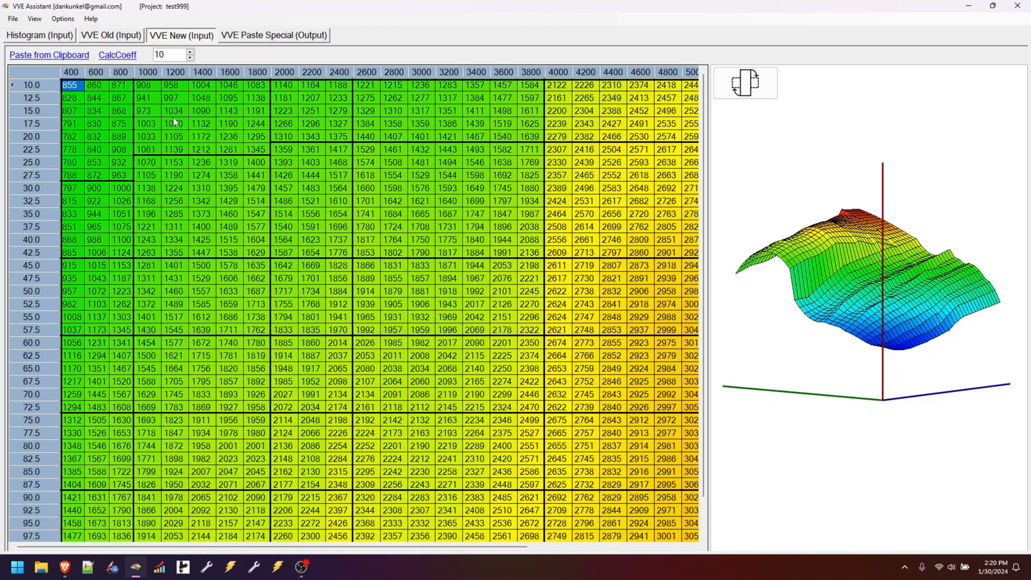
Show the VVE Paste Special output table after viewing the new VVE table.
left_click(33, 18)
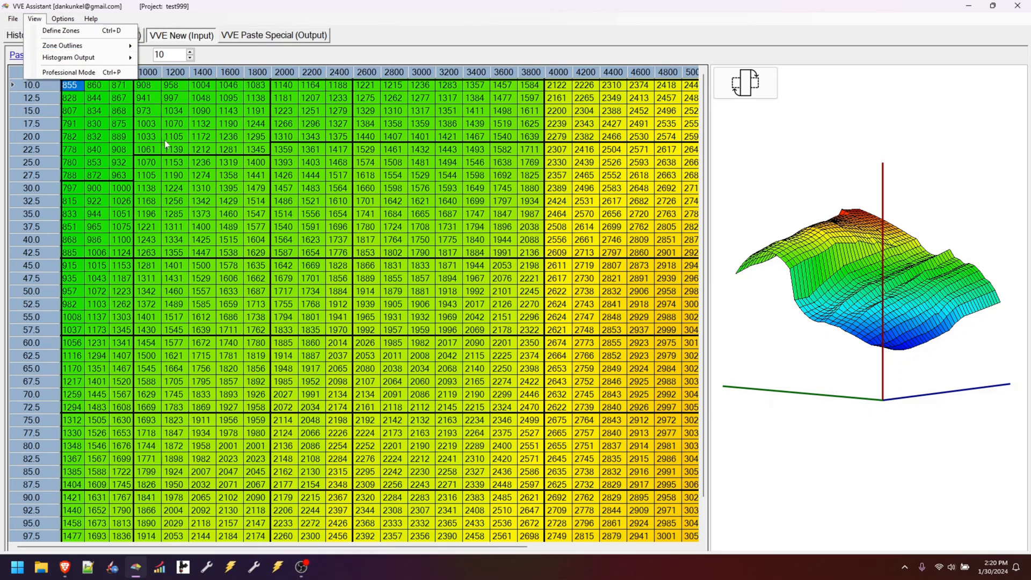
left_click(274, 35)
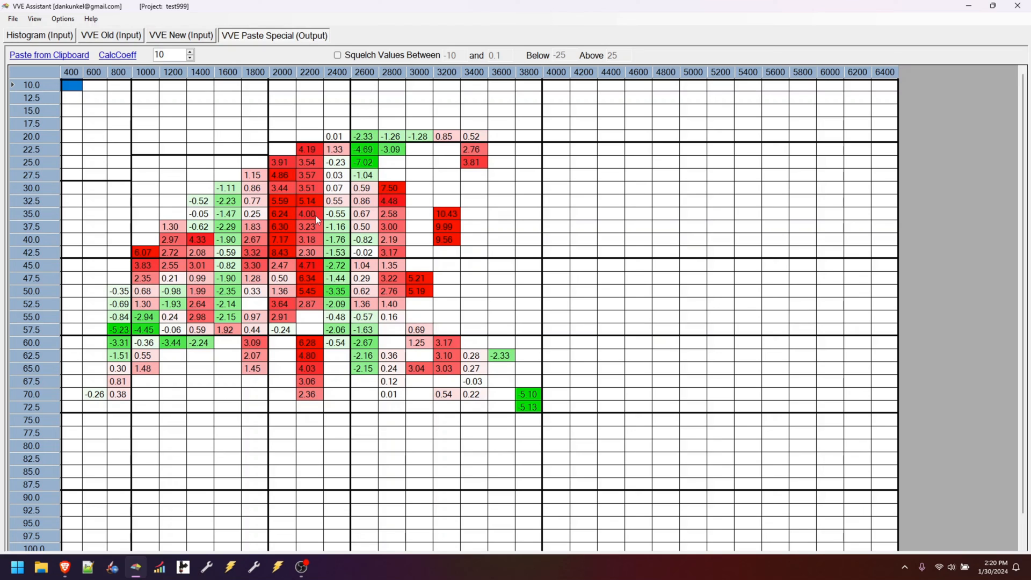
left_click(65, 566)
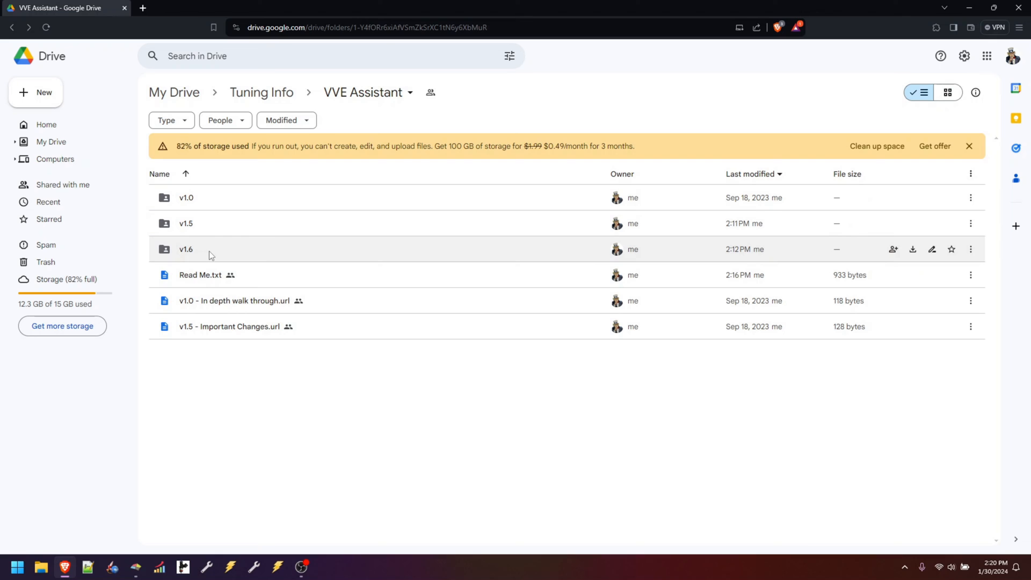
mouse_move(206, 257)
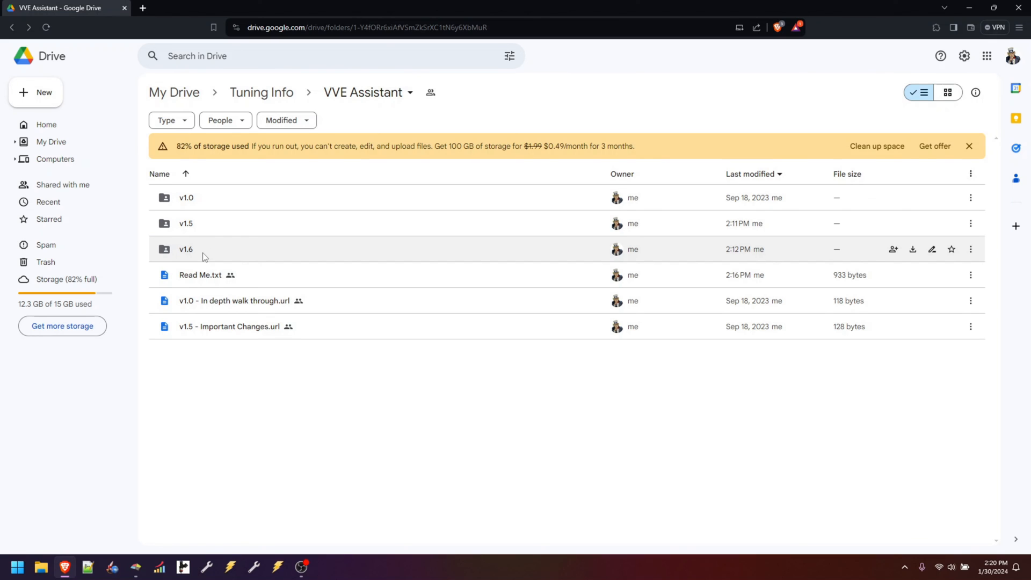
Open the v1.6 folder to list Graph3D.dll, MathNet.Numerics.dll and VVE Assistant.exe.
double_click(185, 248)
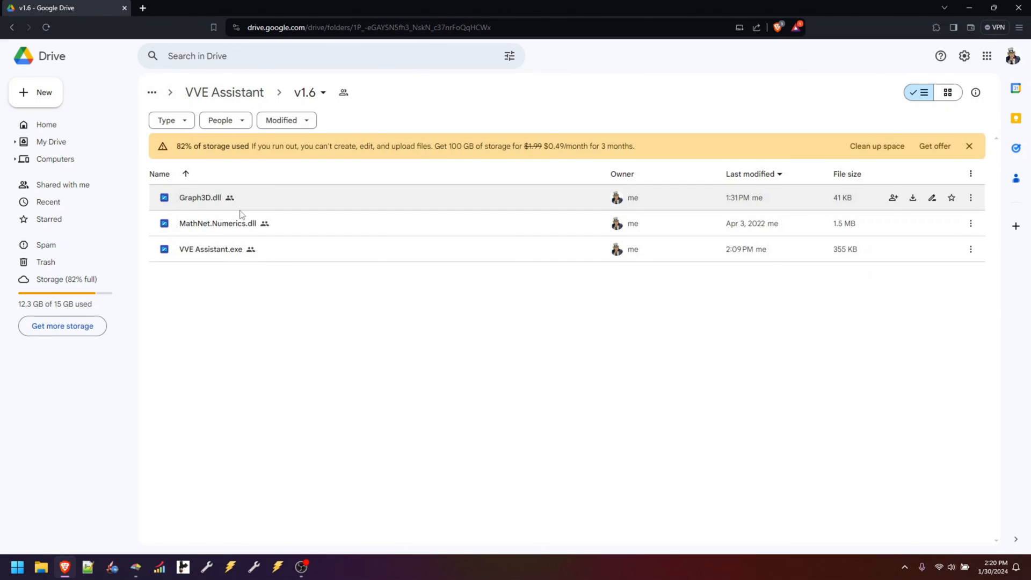
mouse_move(265, 267)
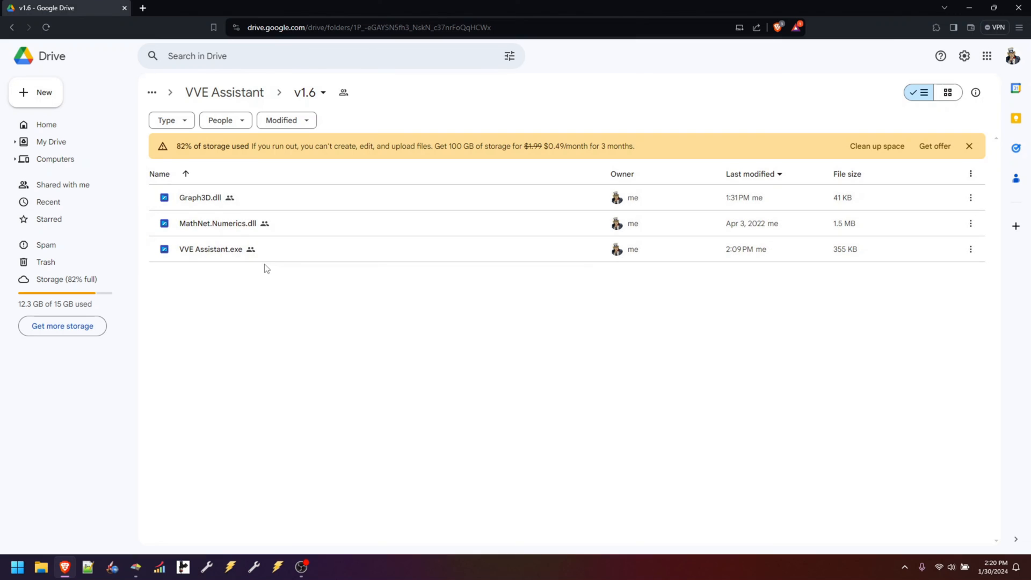
mouse_move(264, 329)
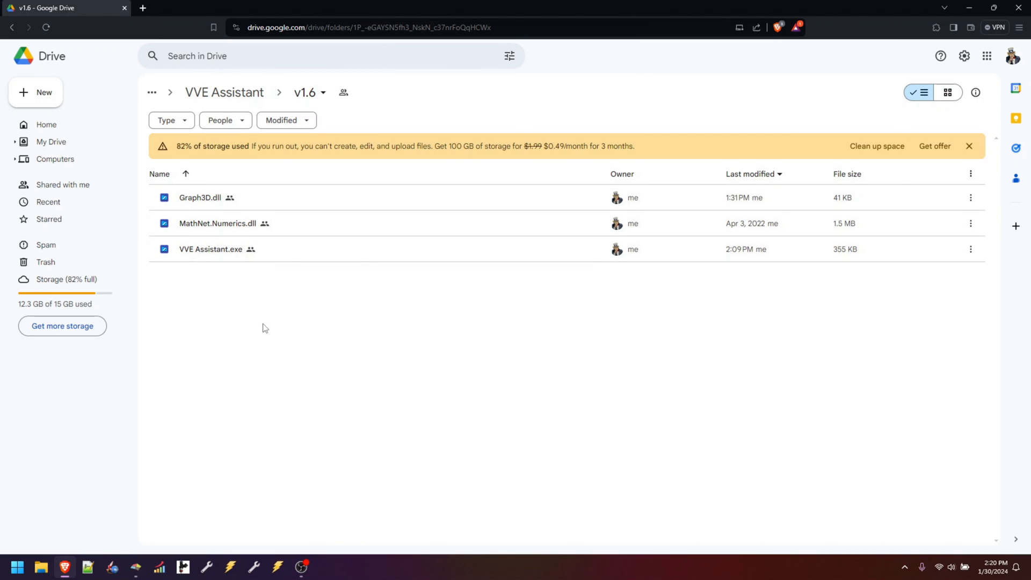